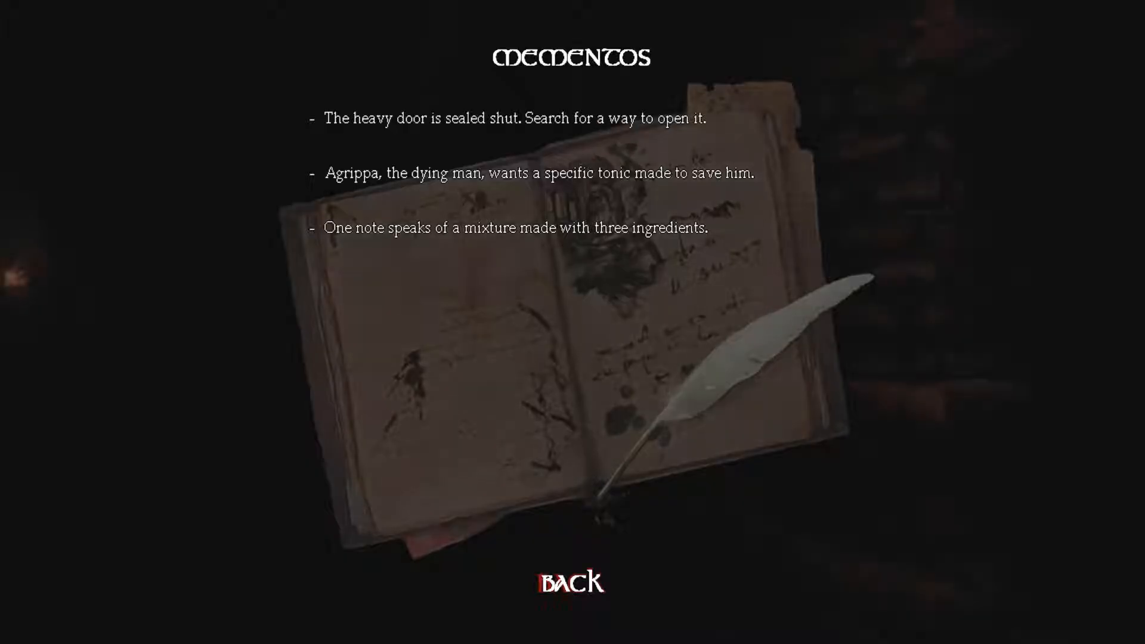
Leave the journal via Back and return to the torch-lit corridor
left_click(572, 585)
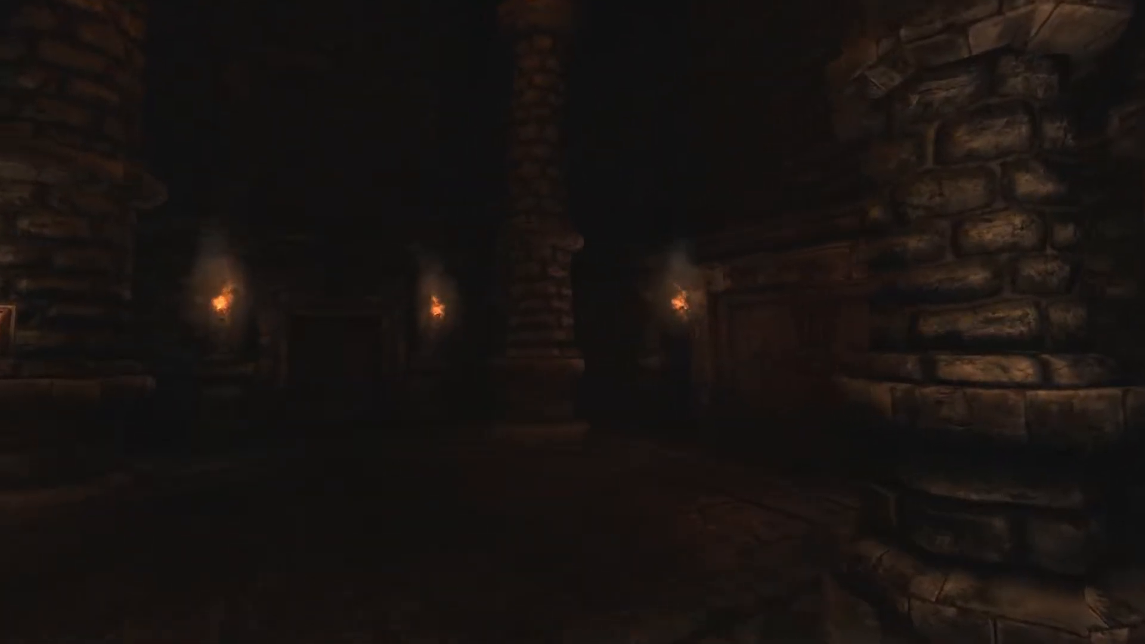
mouse_move(572, 322)
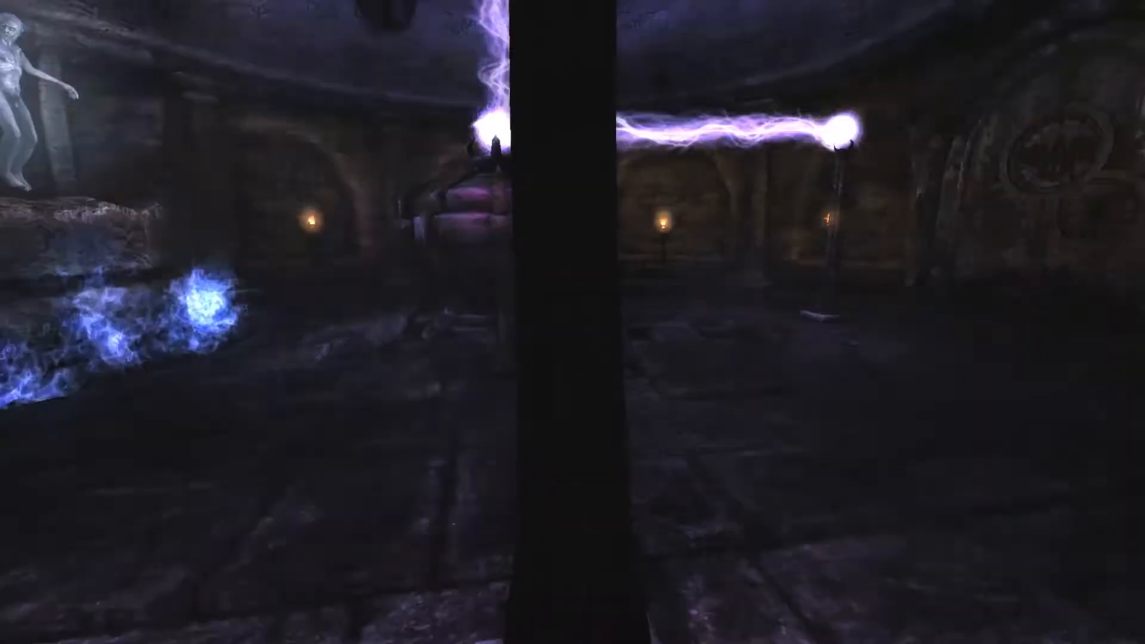
mouse_move(573, 322)
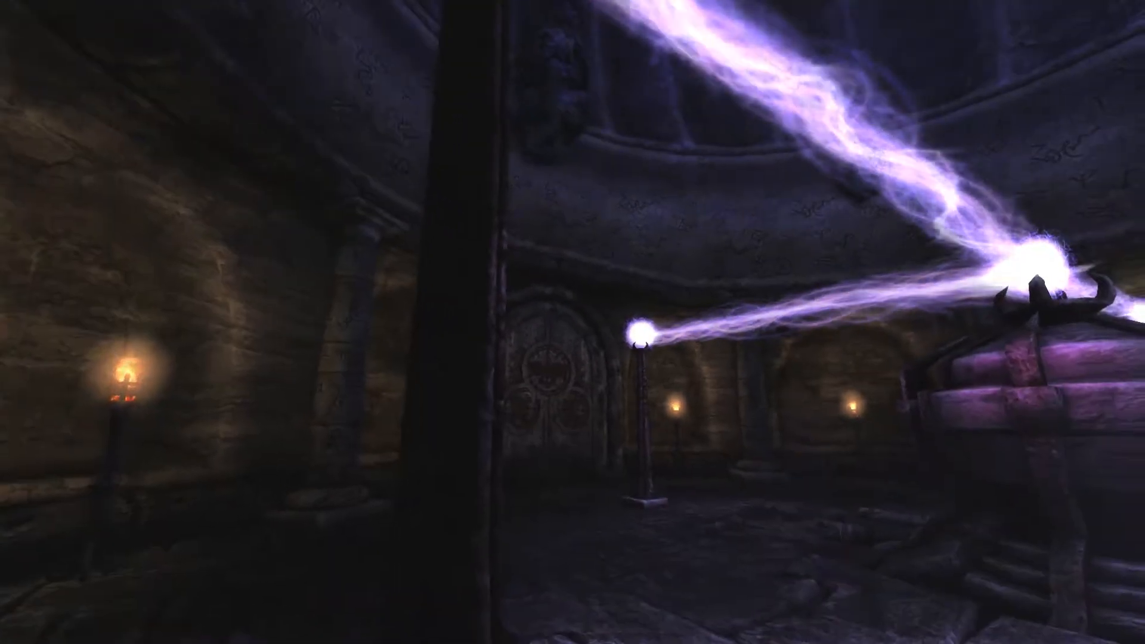
Bring up the inventory in the lightning chamber to review potions, oil and tinderboxes
key("Tab")
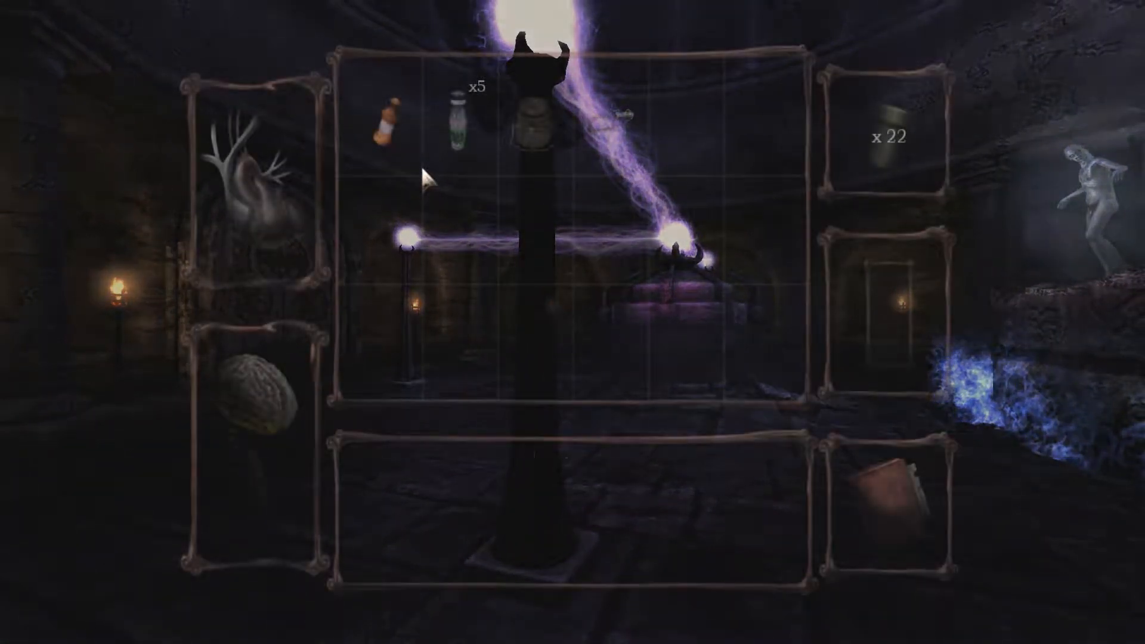